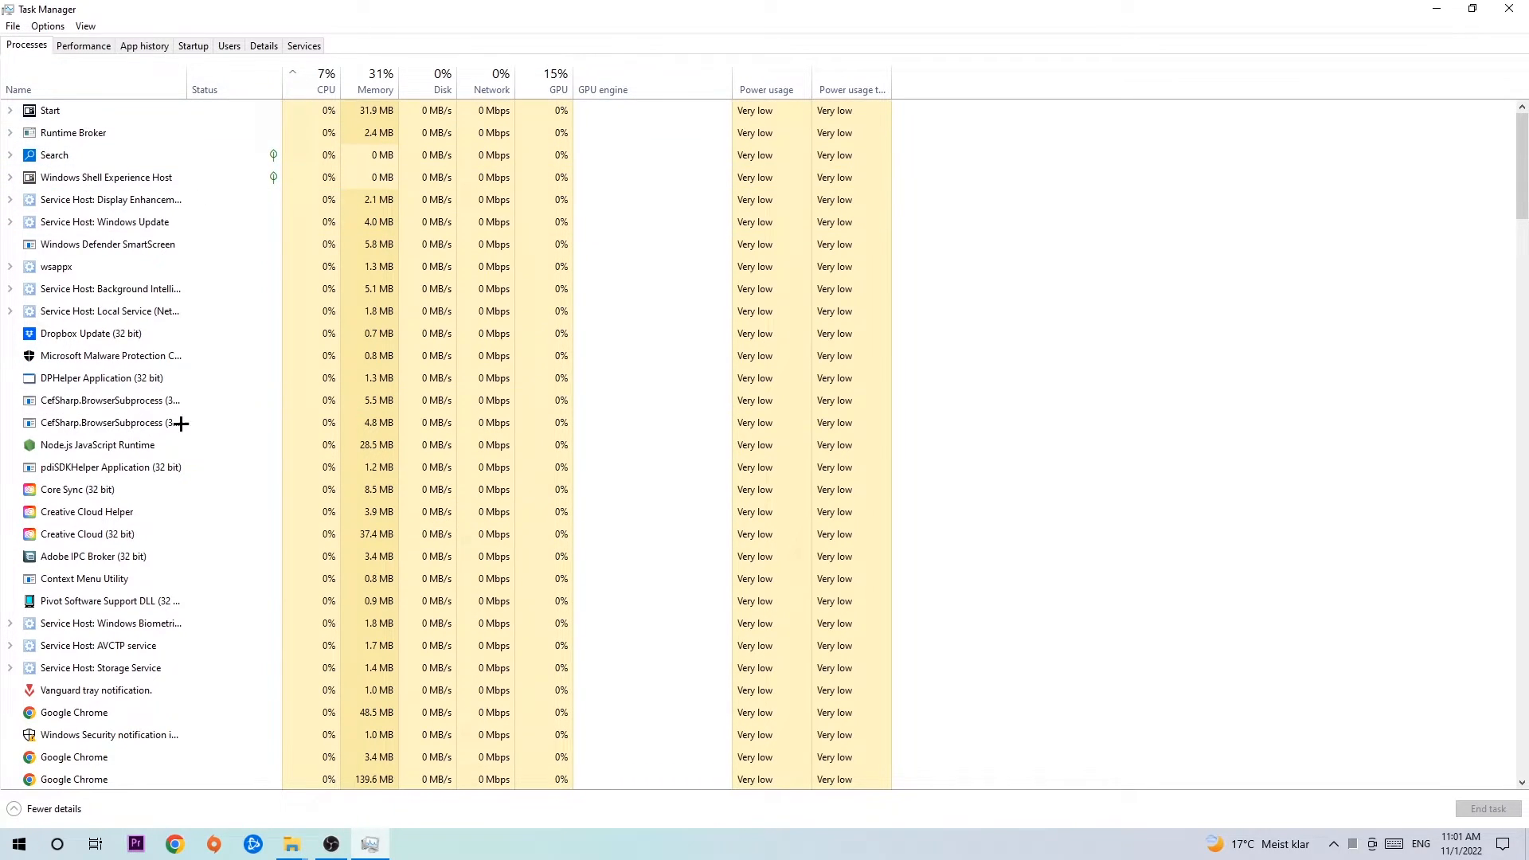
Select an unneeded background process in Task Manager's Processes list.
click(91, 333)
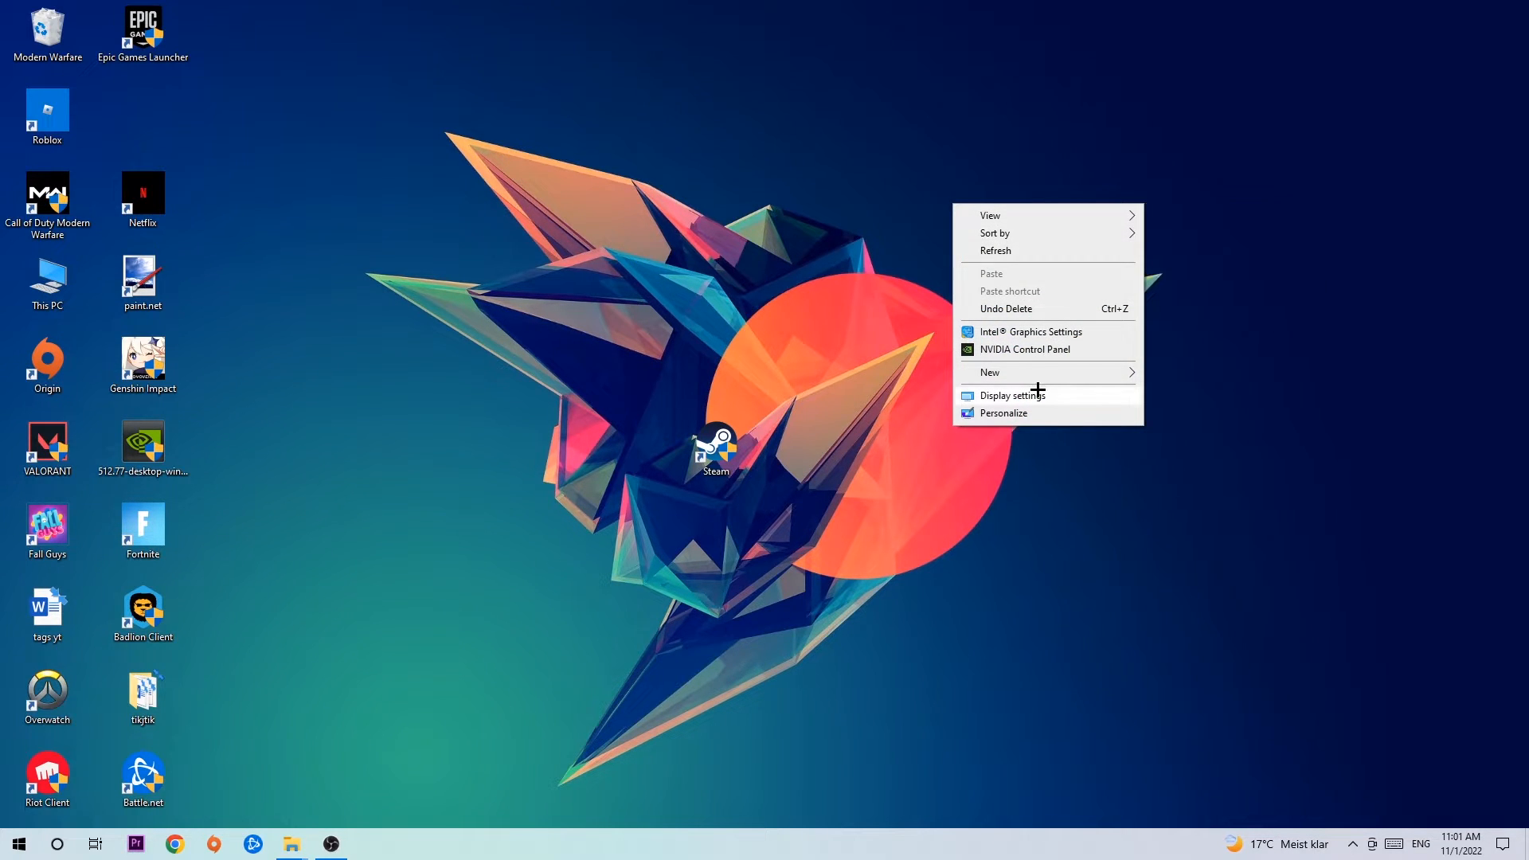
Show the Display settings page with the two-monitor arrangement and scale options.
click(1012, 395)
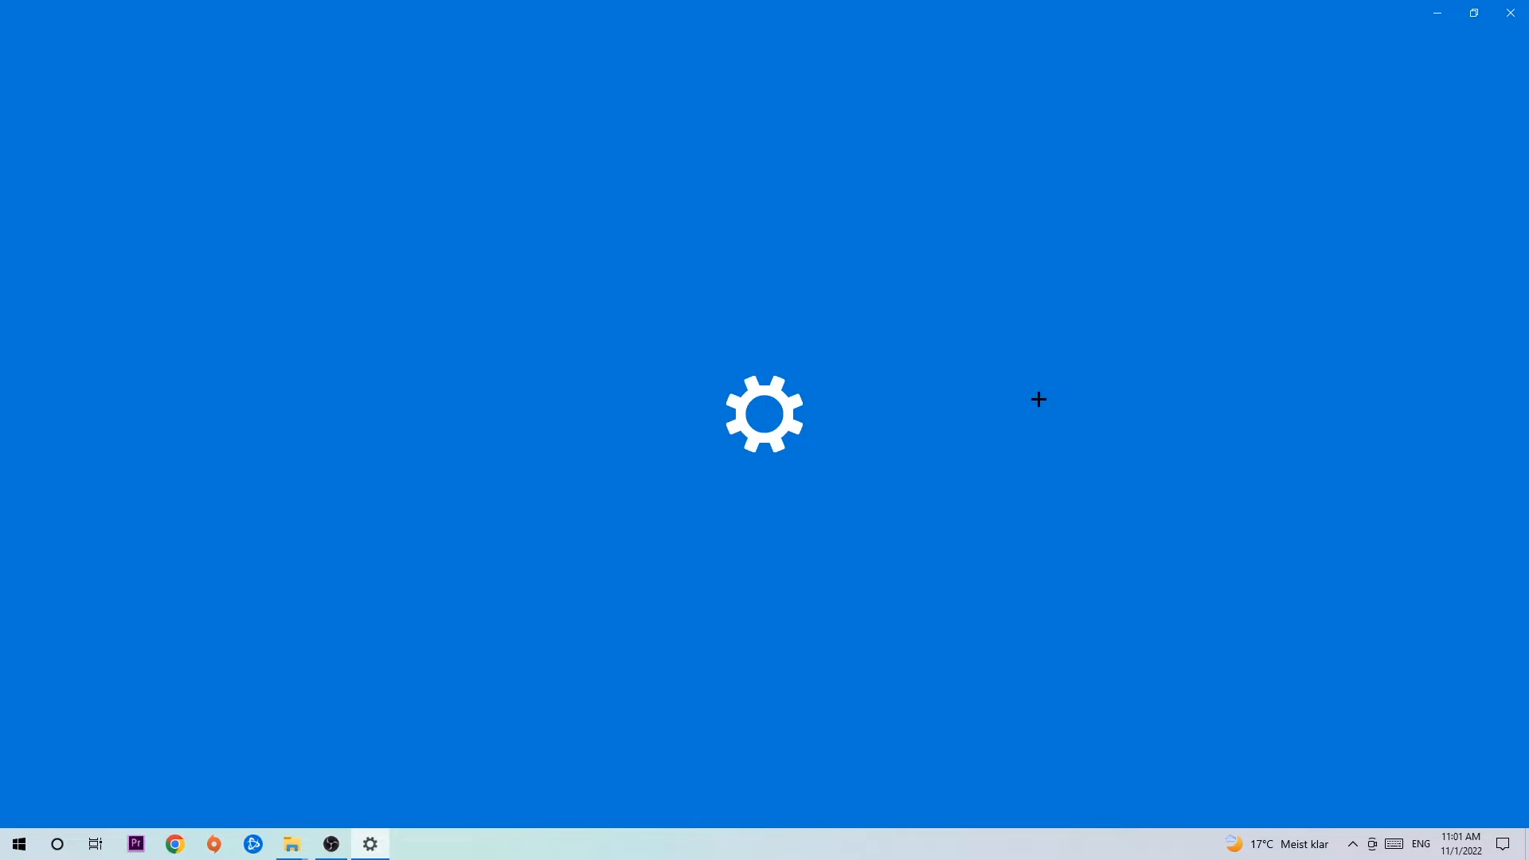
click(369, 843)
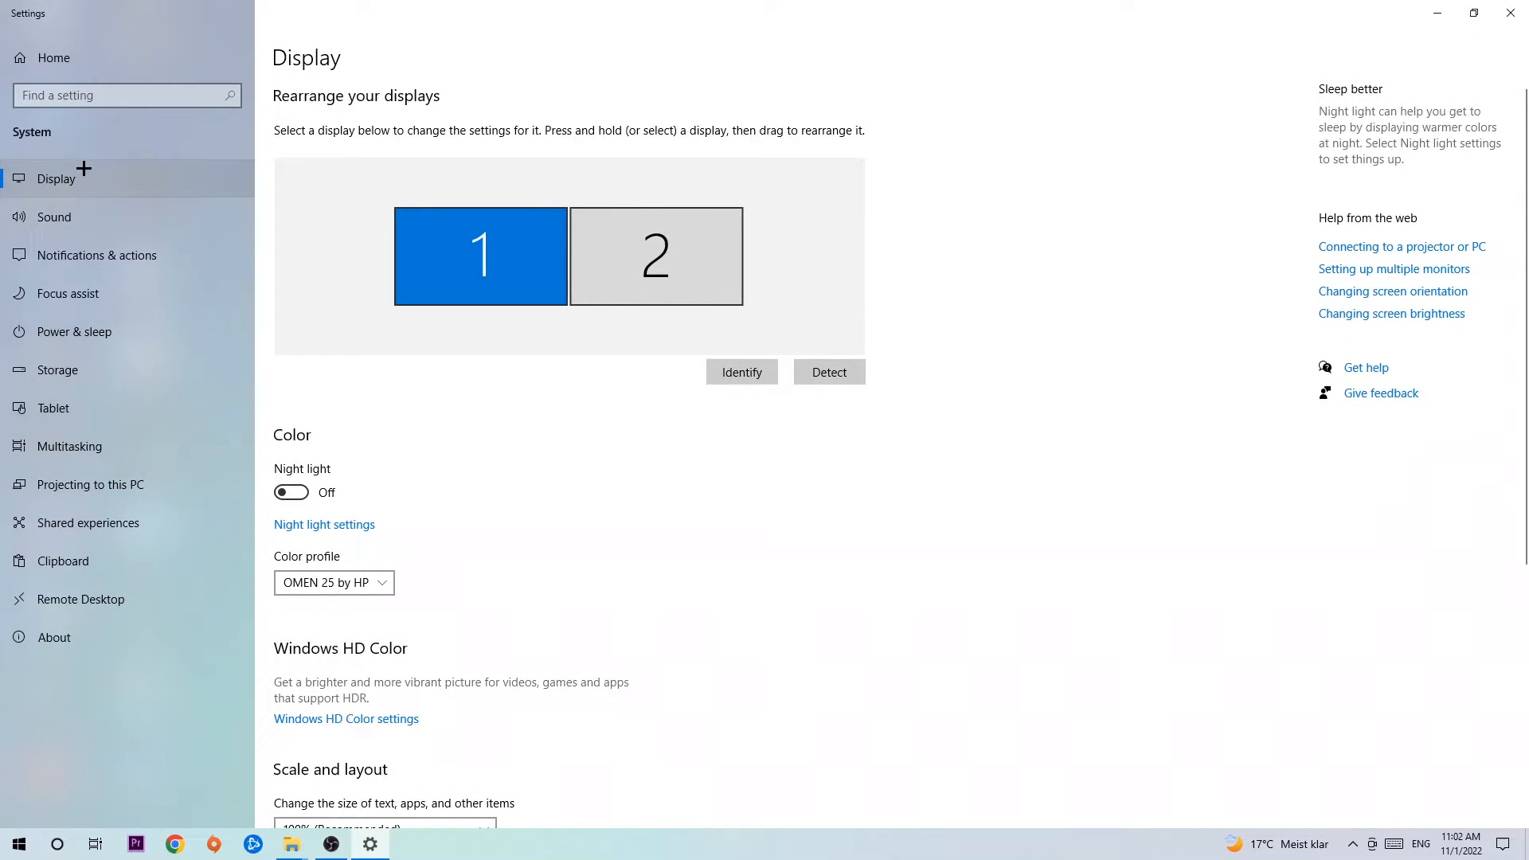
mouse_move(462, 153)
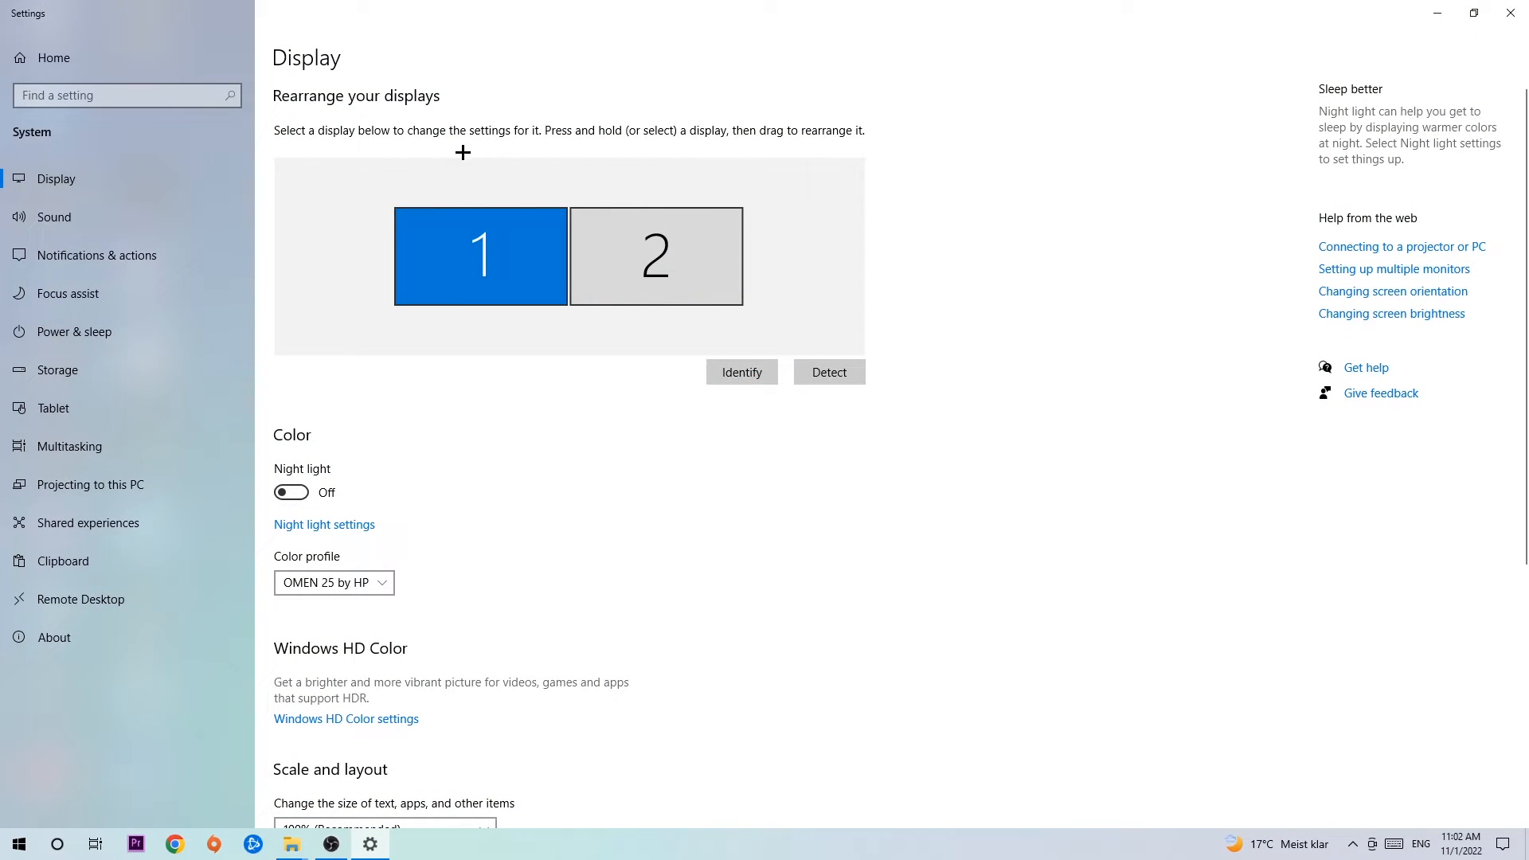
mouse_move(652, 425)
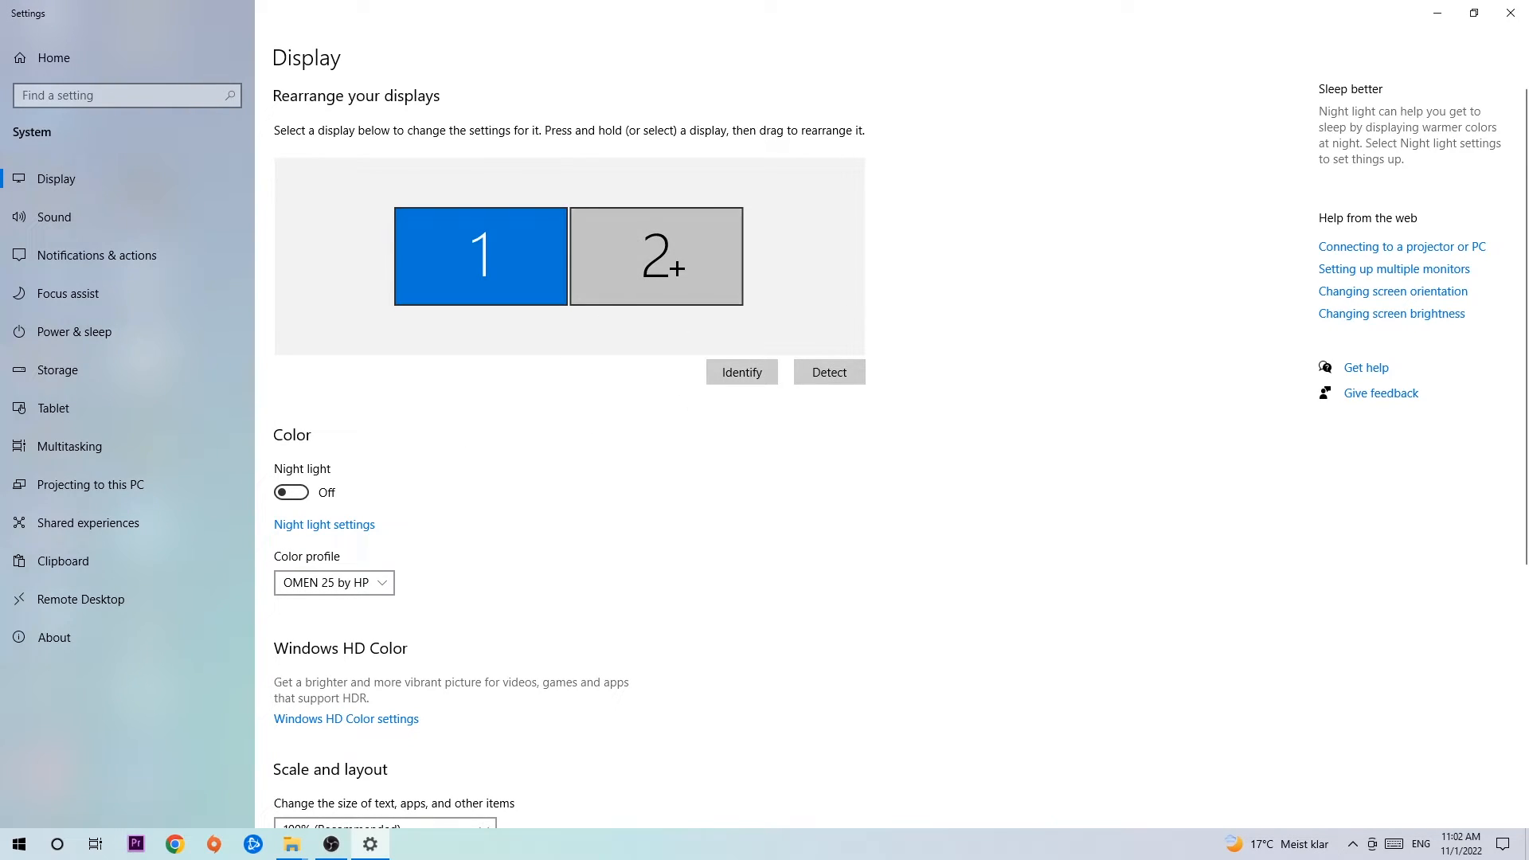
scroll(down, 3)
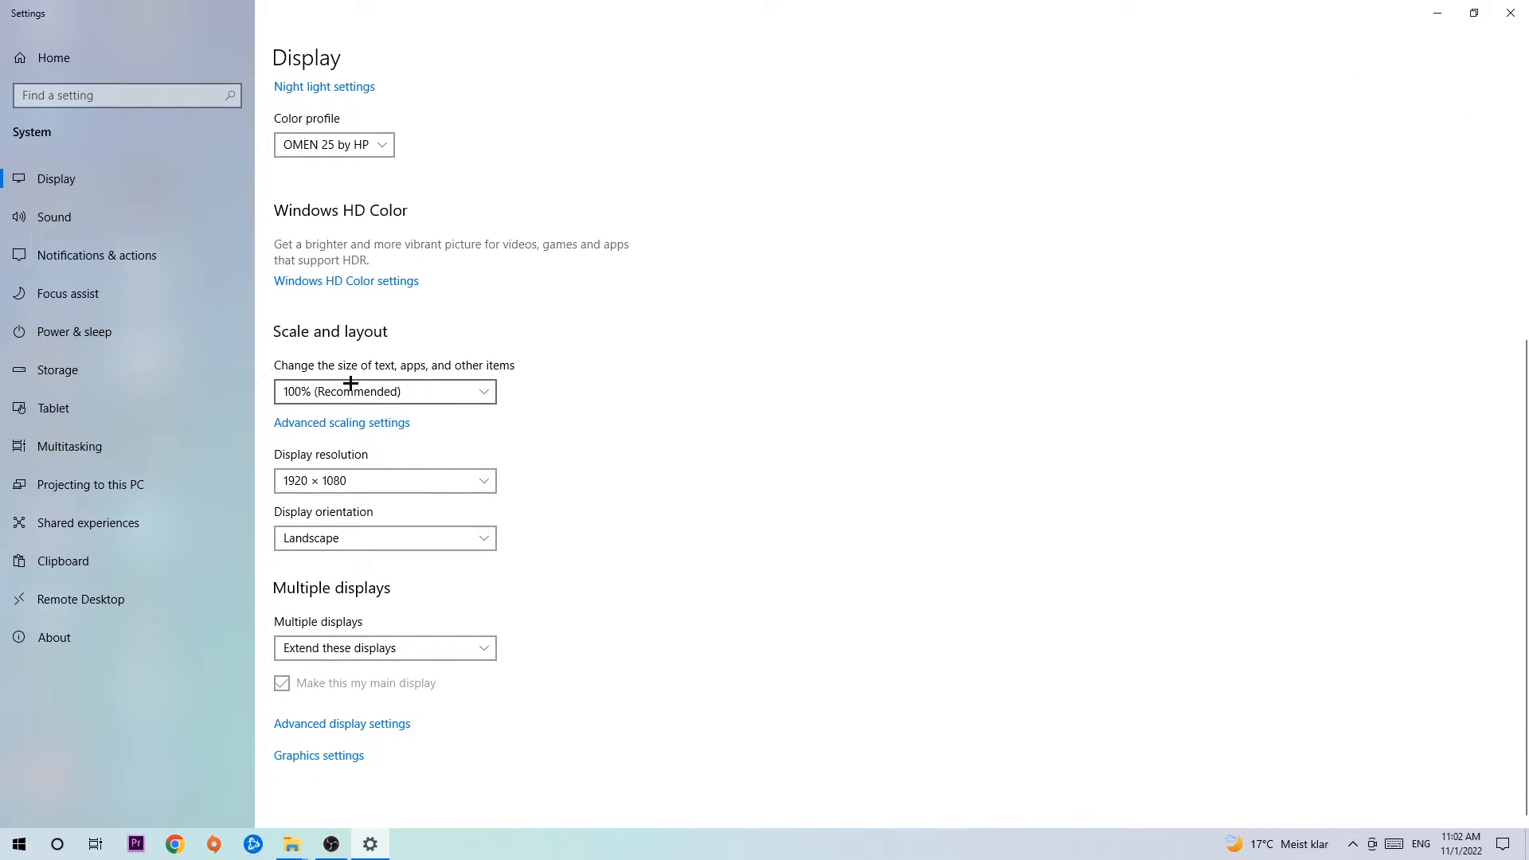
mouse_move(591, 312)
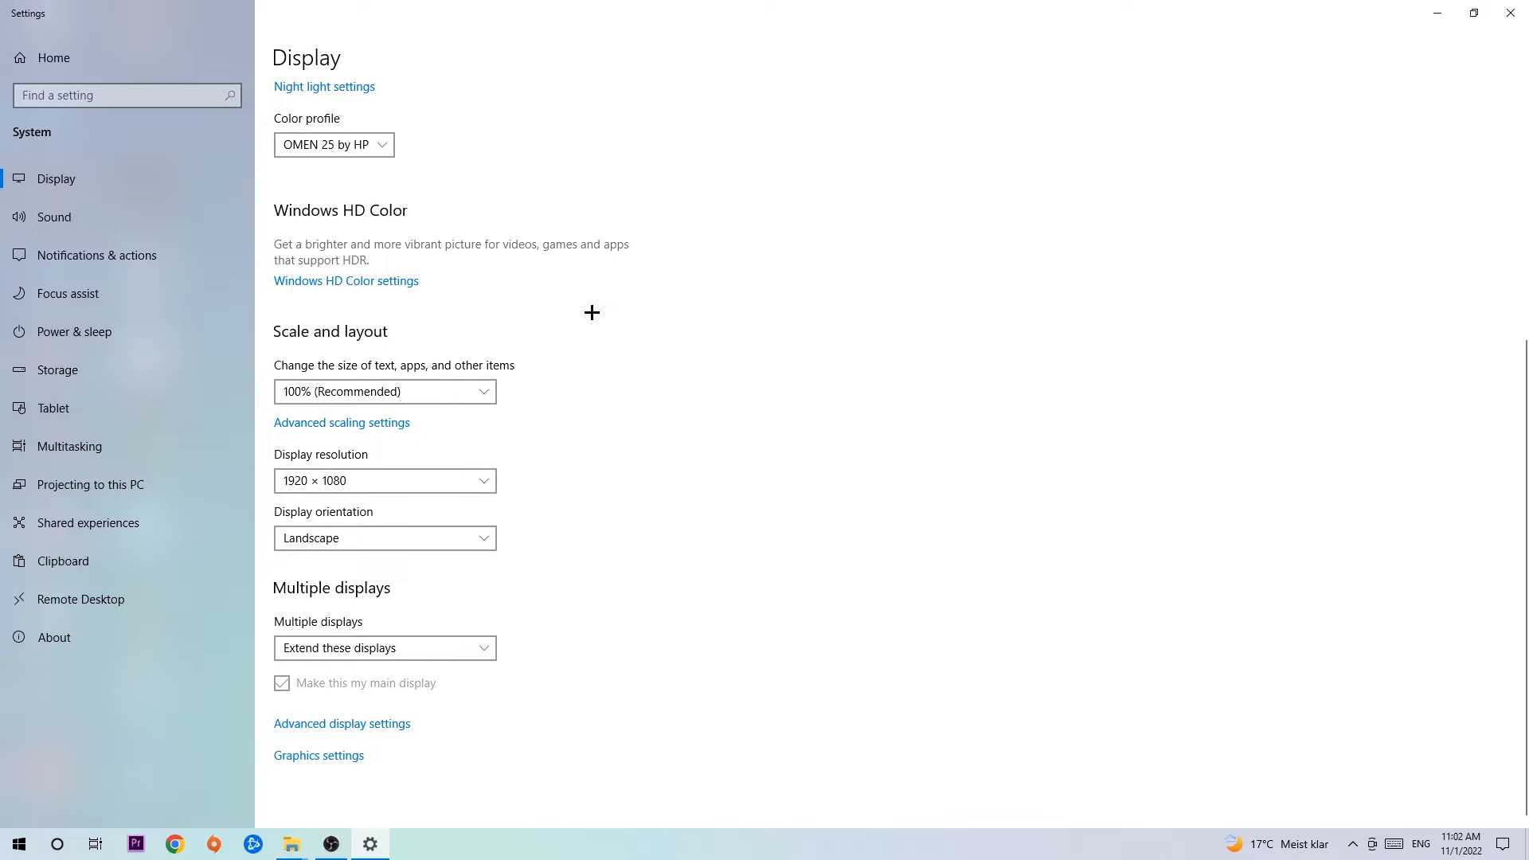
mouse_move(569, 393)
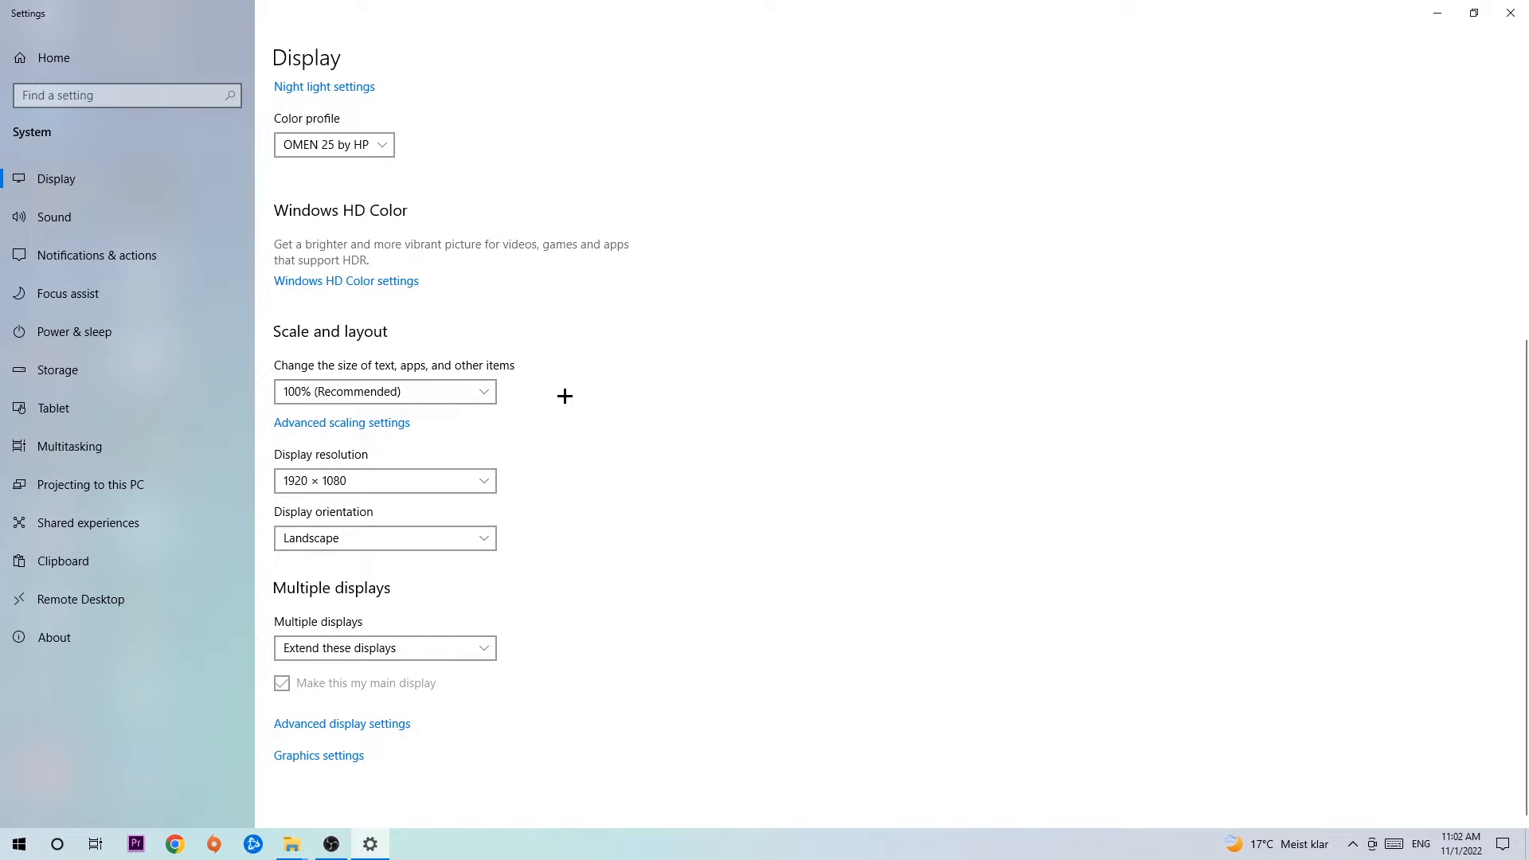
mouse_move(560, 398)
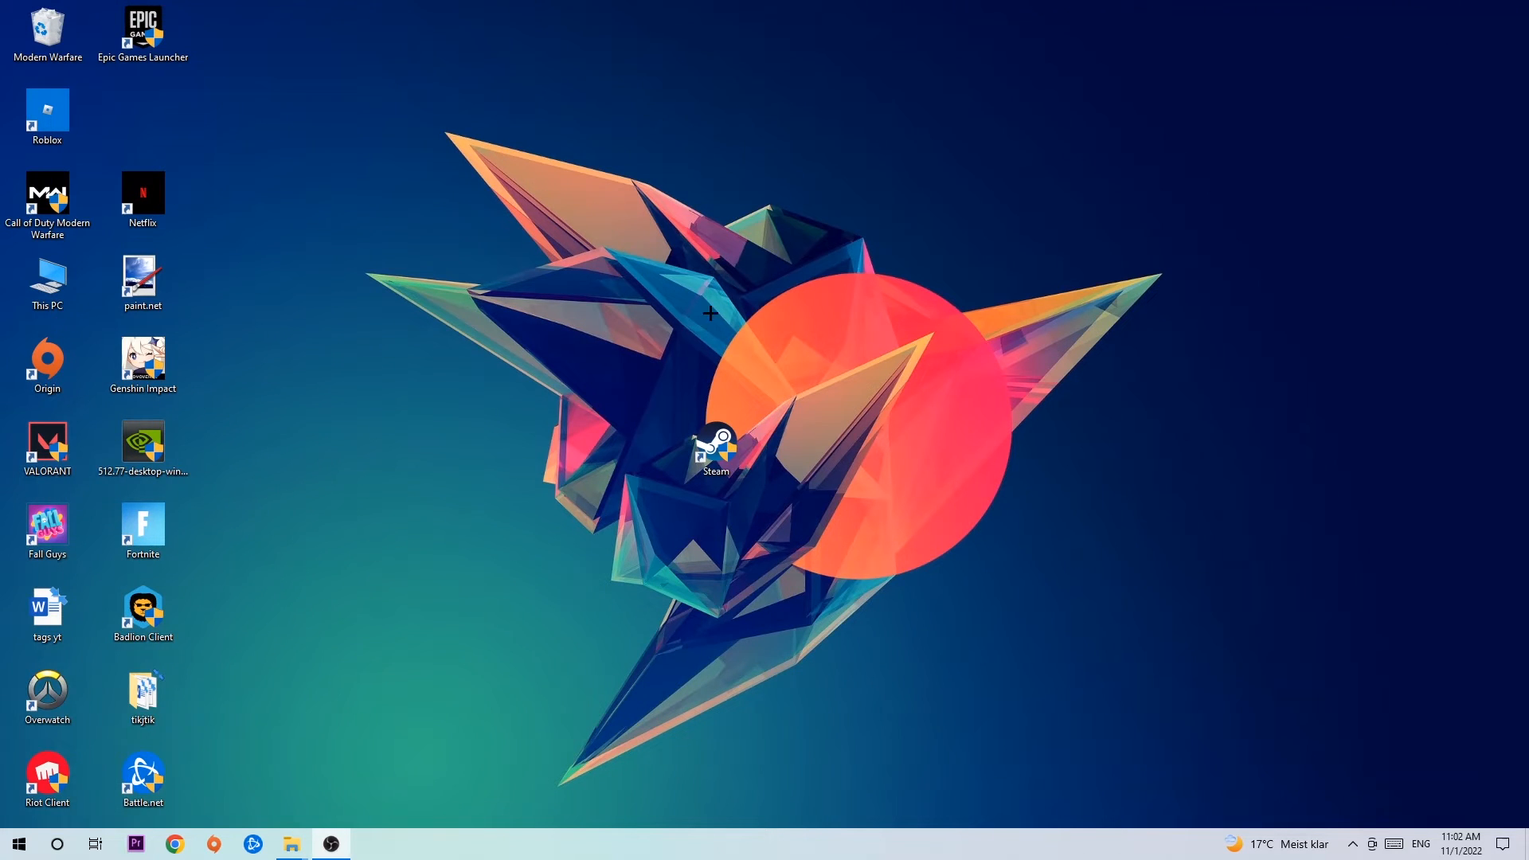
Check Windows Update under Update & Security, which reports the PC is up to date.
click(18, 843)
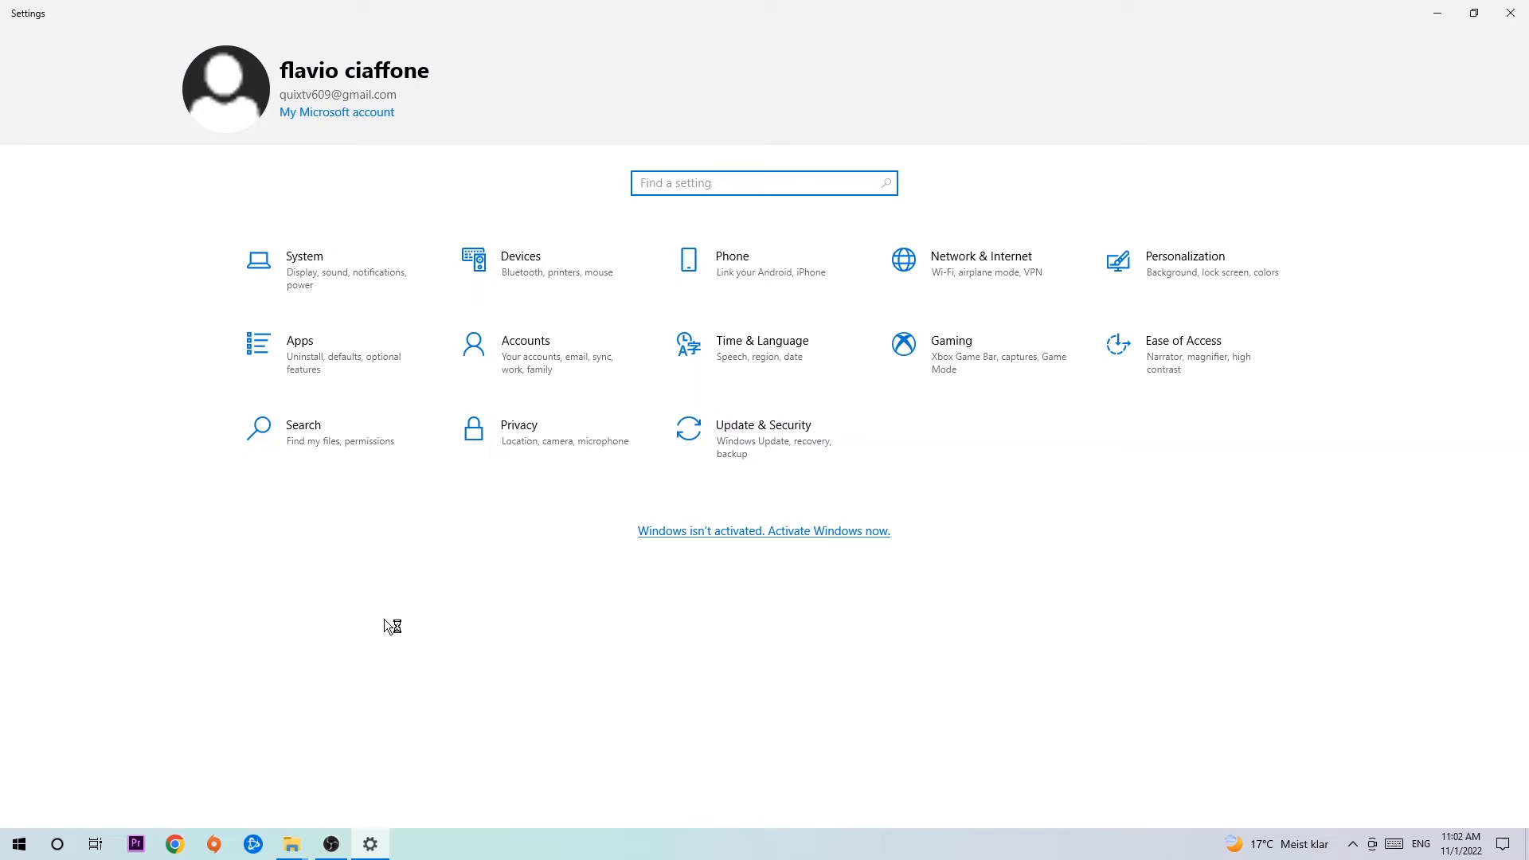
click(763, 429)
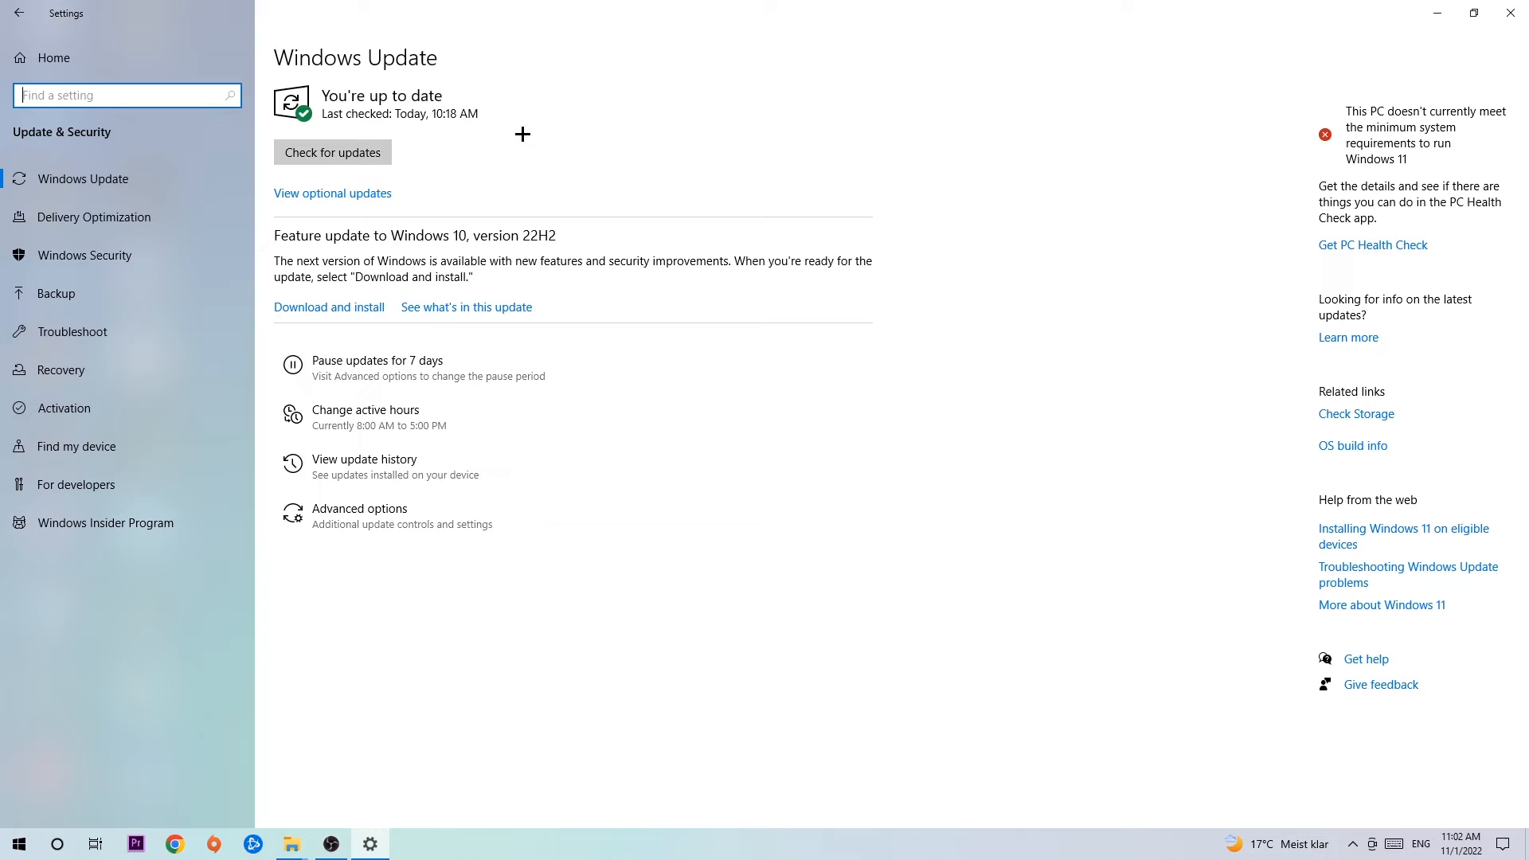
mouse_move(1131, 29)
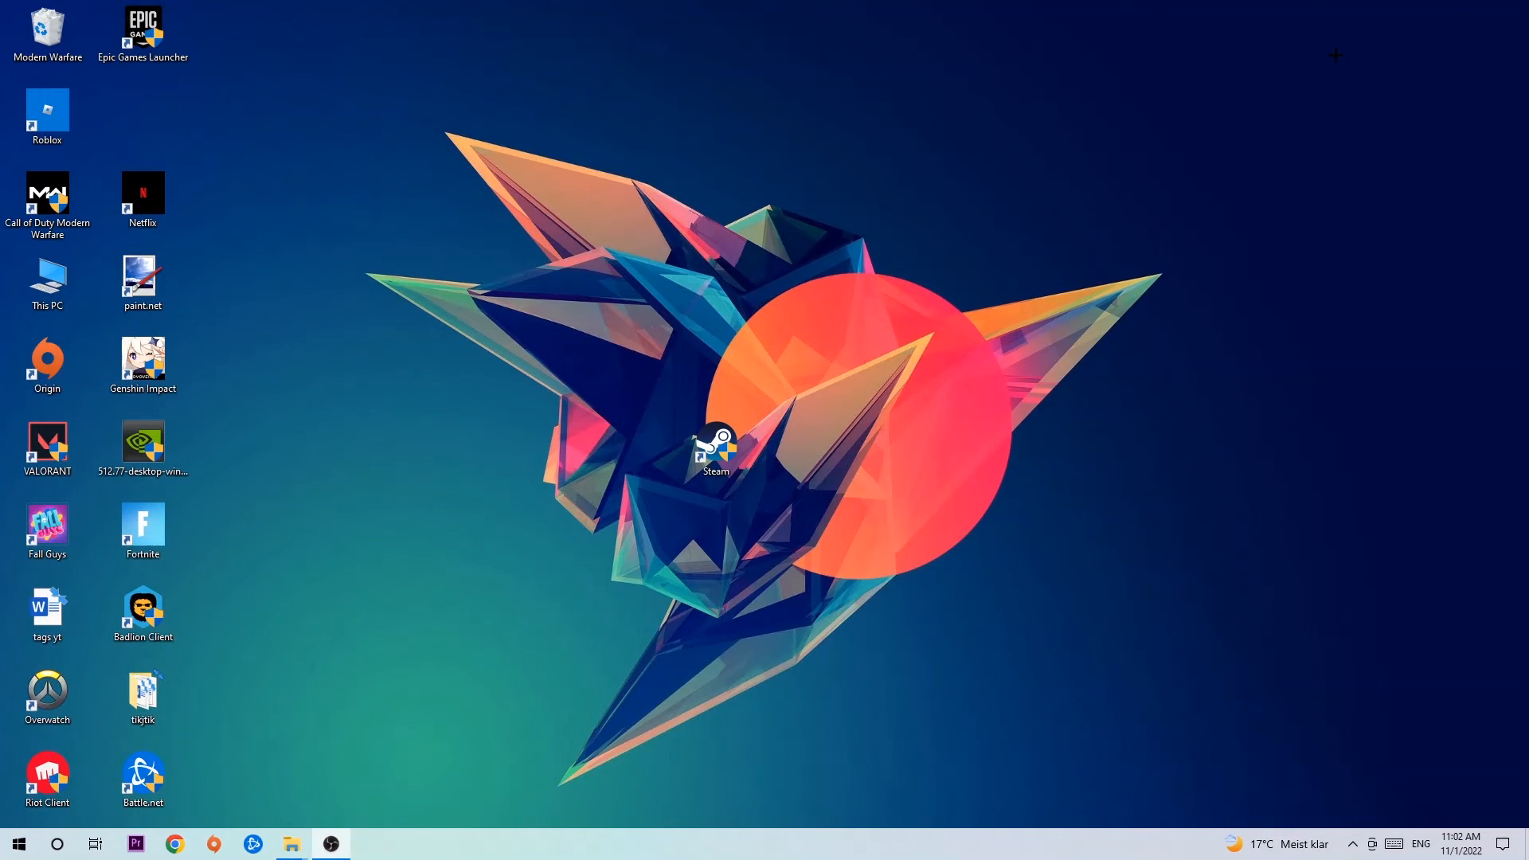
Drag the NVIDIA 512.77 driver installer from the icon column to beside the Steam shortcut.
drag(143, 444, 618, 282)
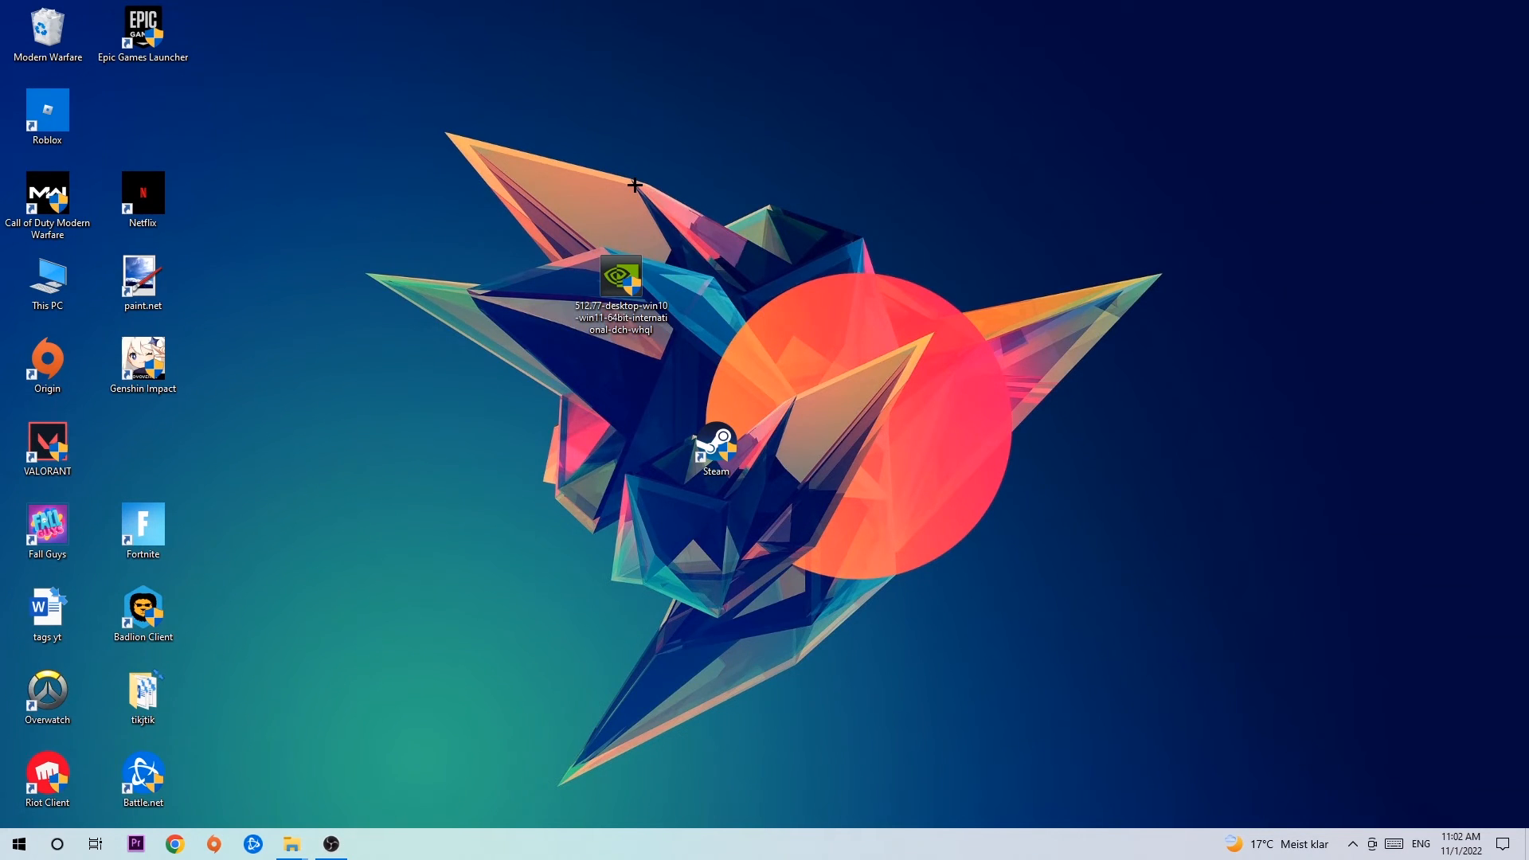
mouse_move(630, 216)
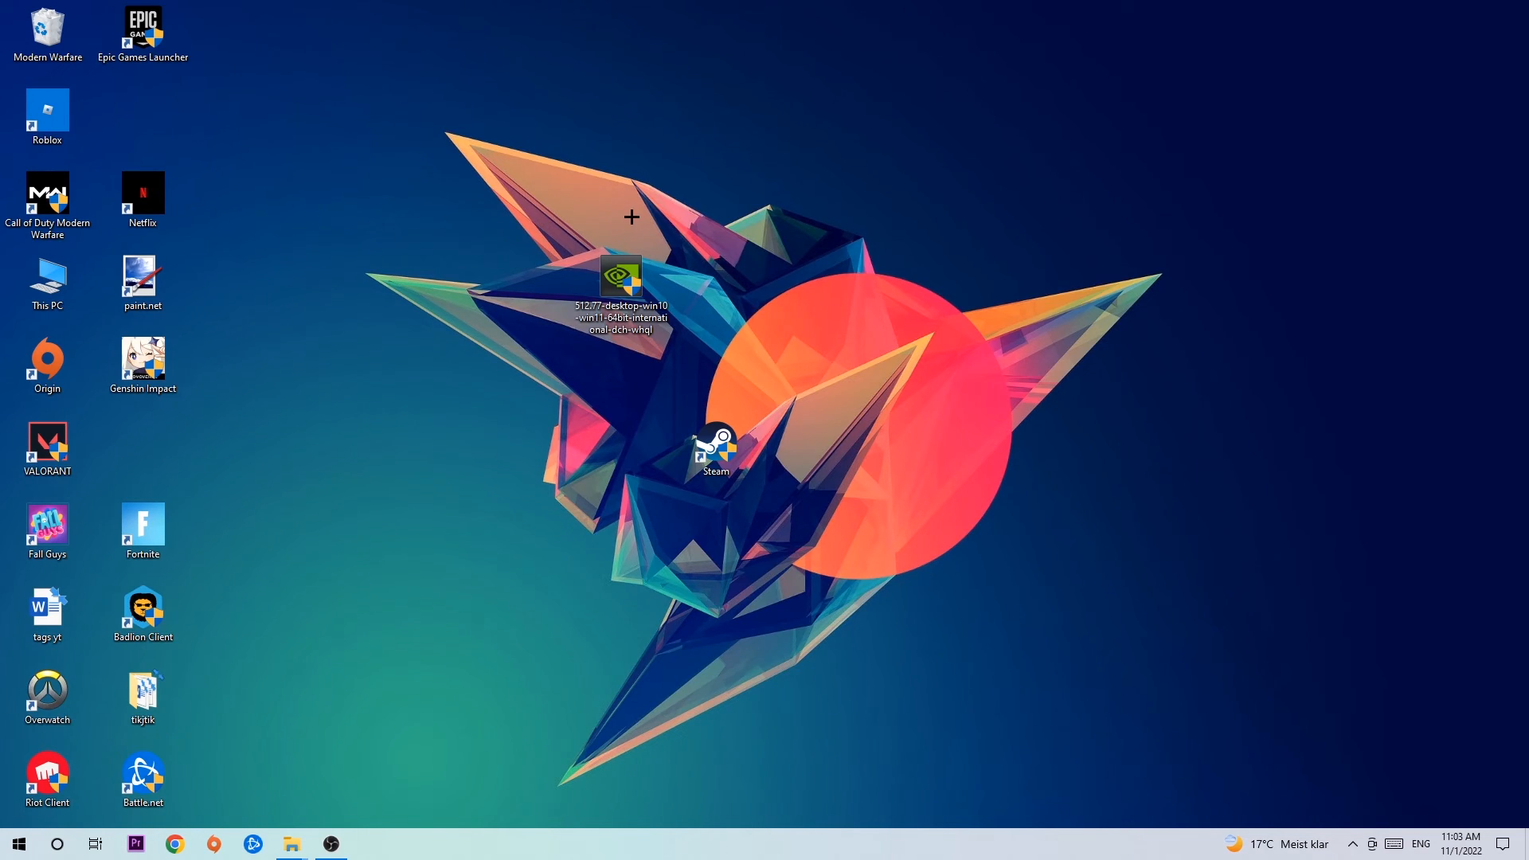
mouse_move(618, 229)
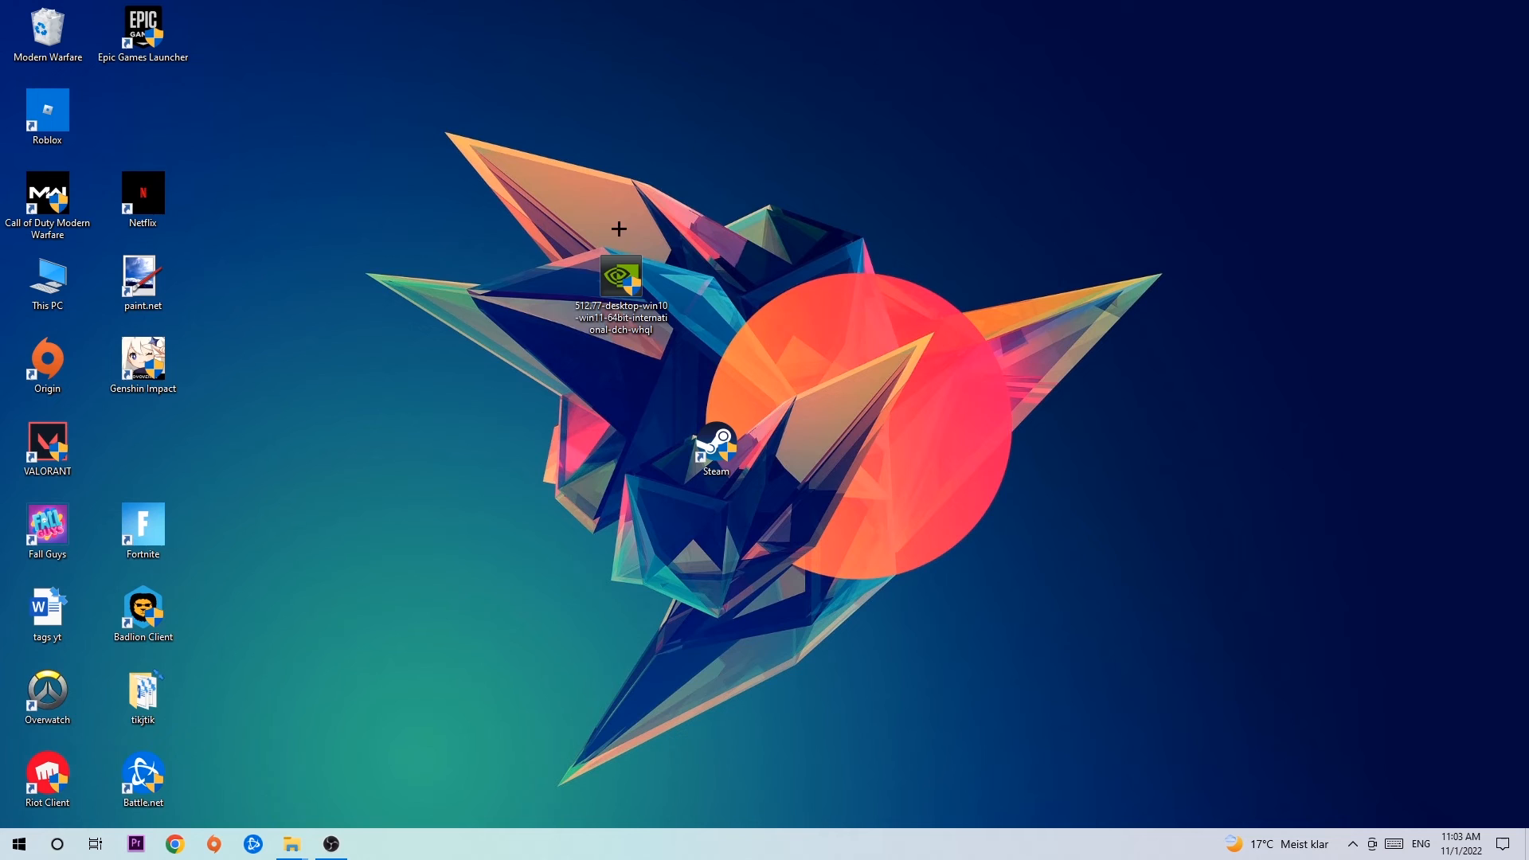
drag(620, 278, 715, 358)
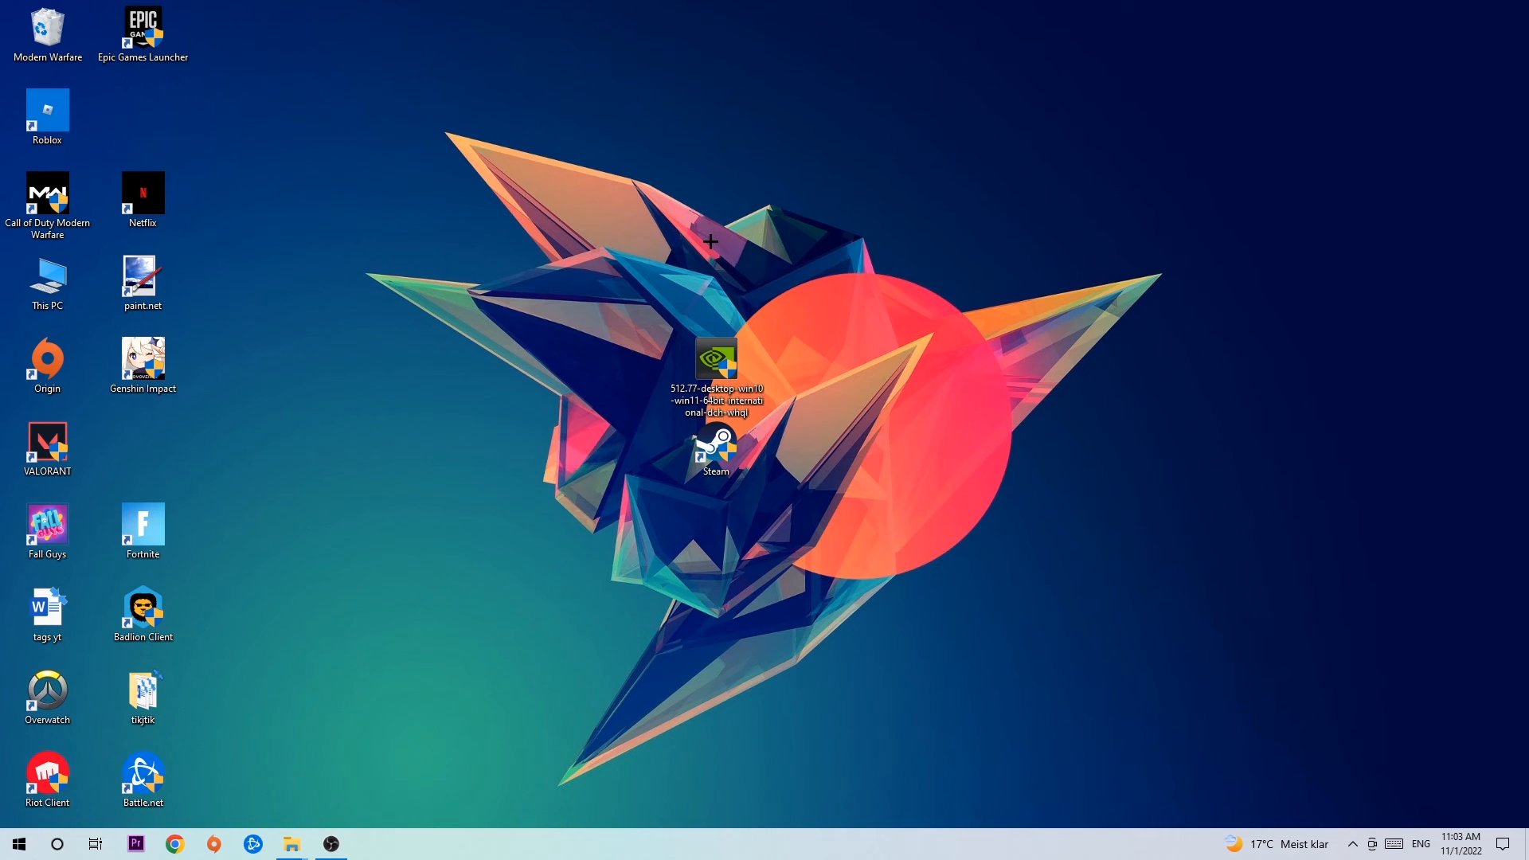